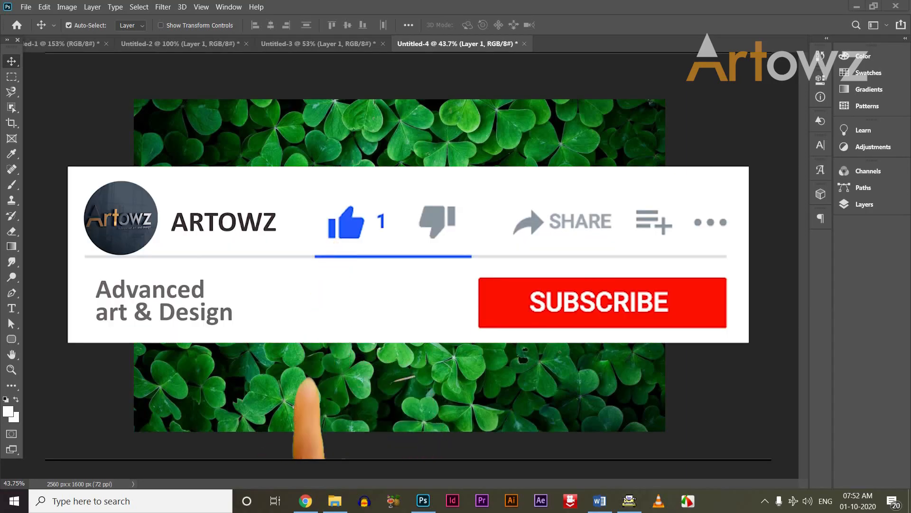
Step: Search for a 'Dark leaves wallpaper' image to use as the background photo
left_click(602, 302)
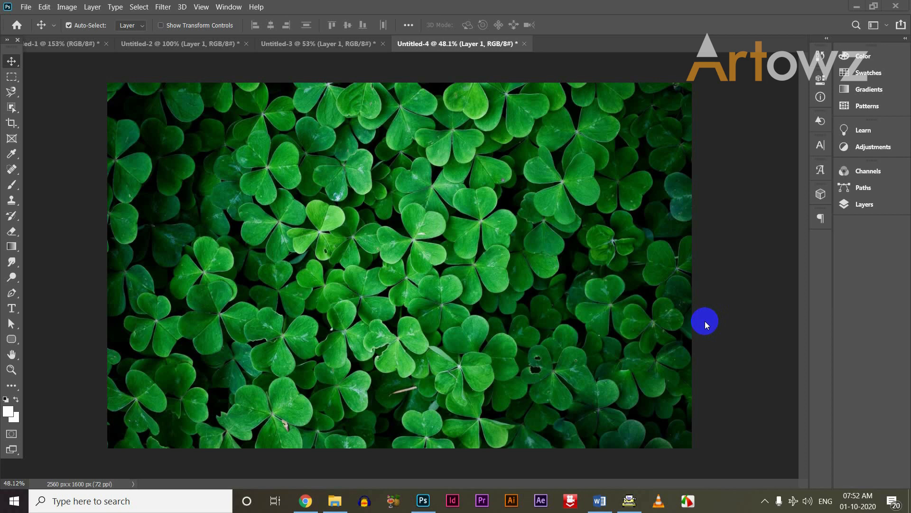
type("Dark leaves wallpaper")
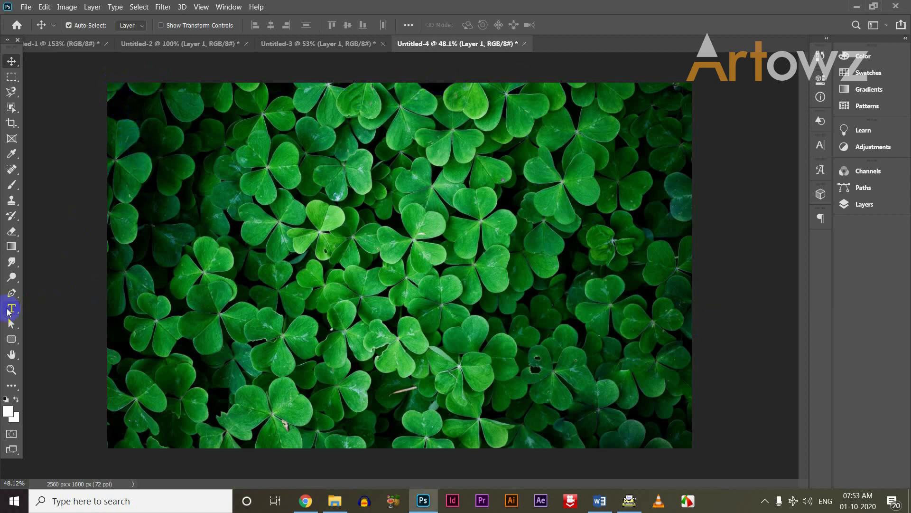
Step: Add white DESIGN text on the canvas and begin scaling it up with Free Transform
left_click(10, 307)
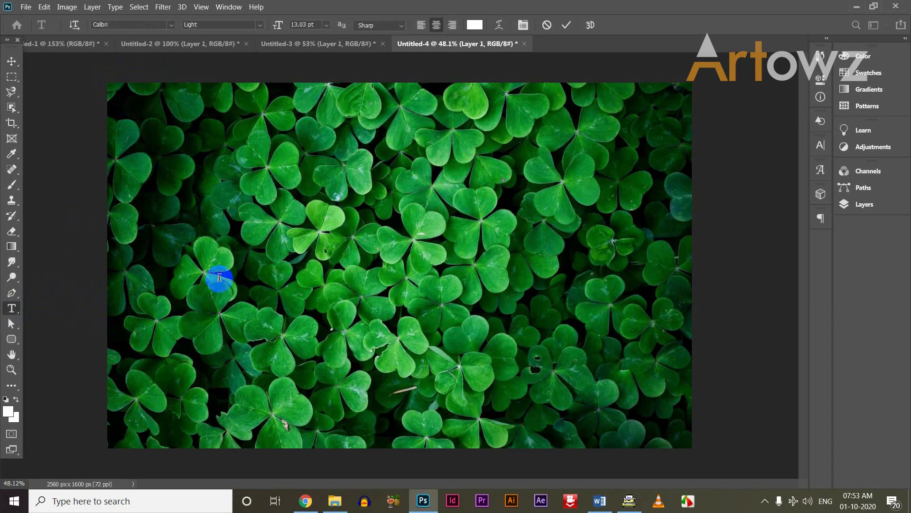
type("DES")
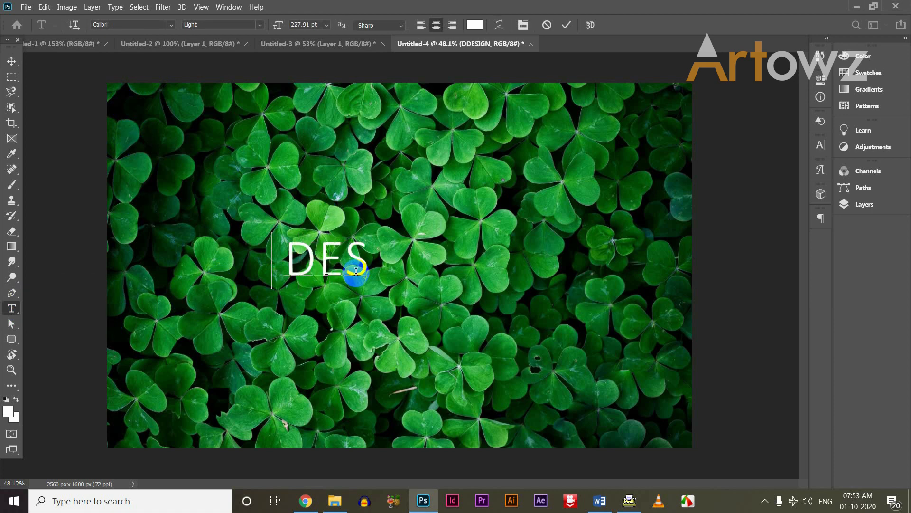
type("IGN")
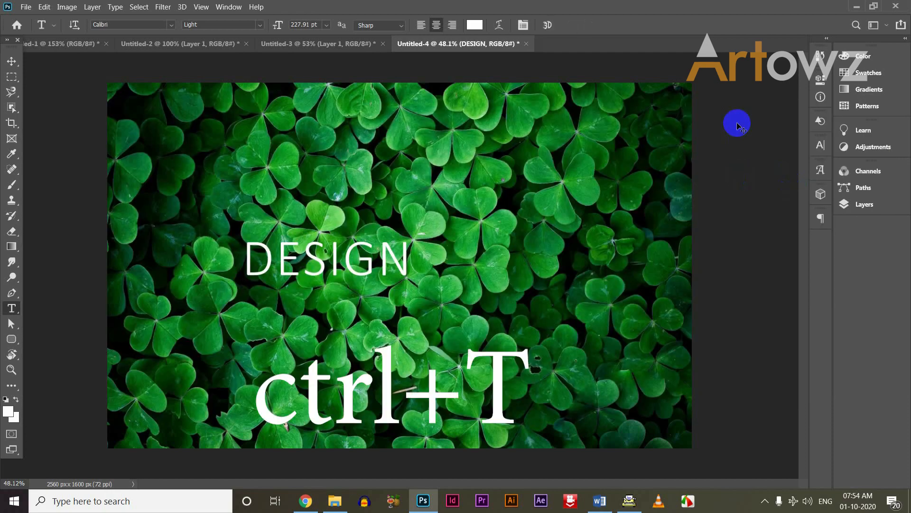
key("ctrl+t")
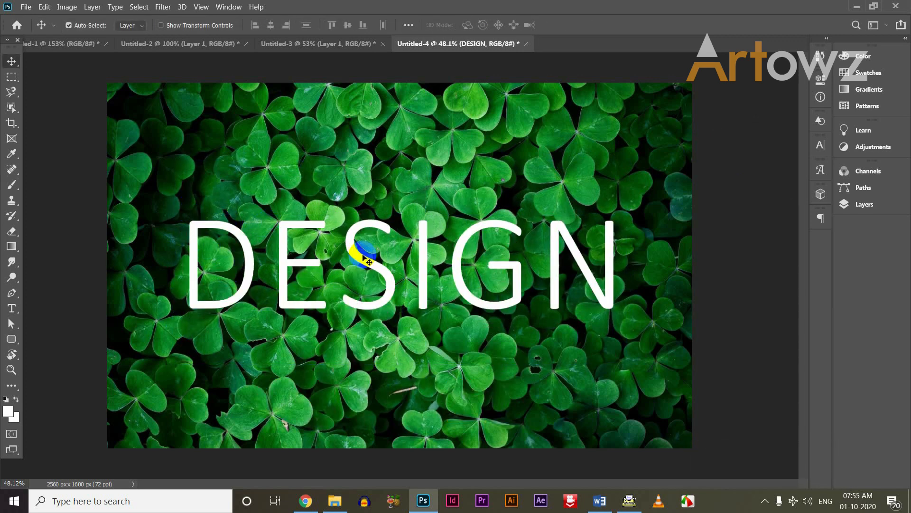
Step: Switch to the Brush tool and confirm rasterizing the DESIGN type layer to pixels
type("B")
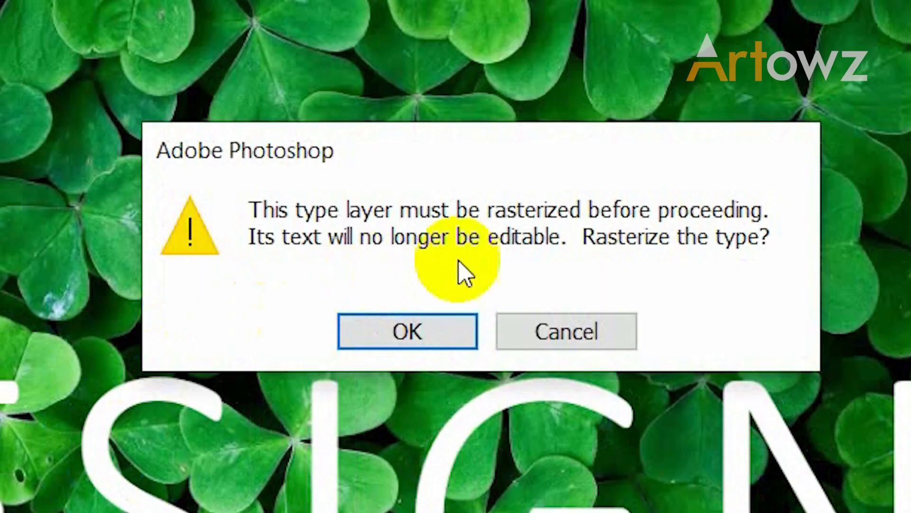
mouse_move(698, 209)
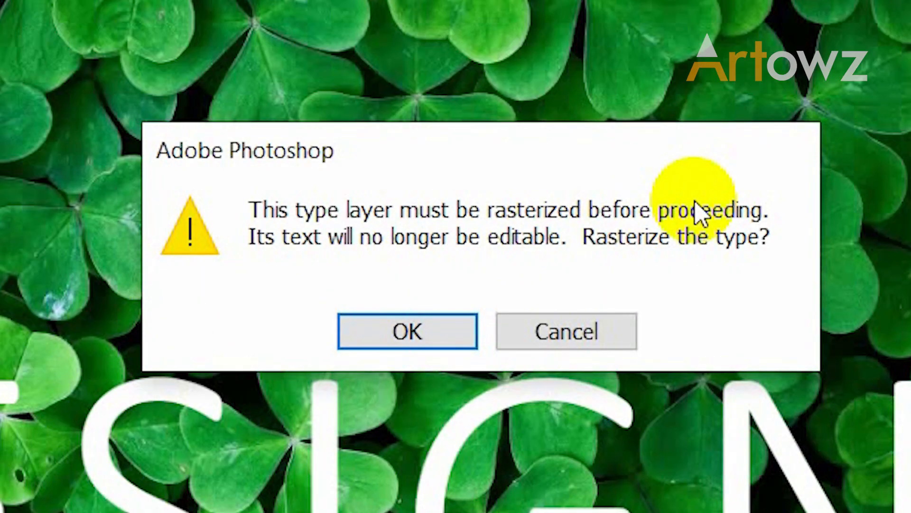
left_click(408, 331)
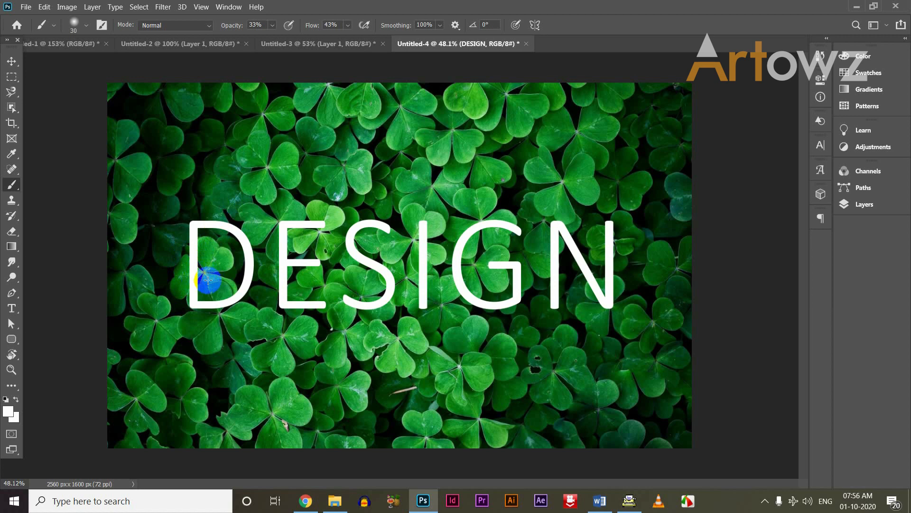
Step: With the Move tool, lower the DESIGN layer's opacity to 50% so clovers show through
left_click_drag(206, 282, 322, 262)
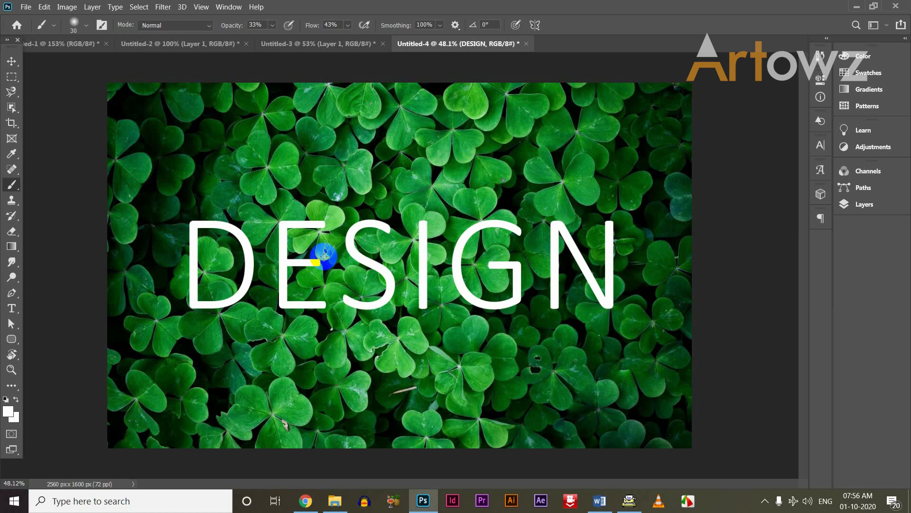
left_click(10, 61)
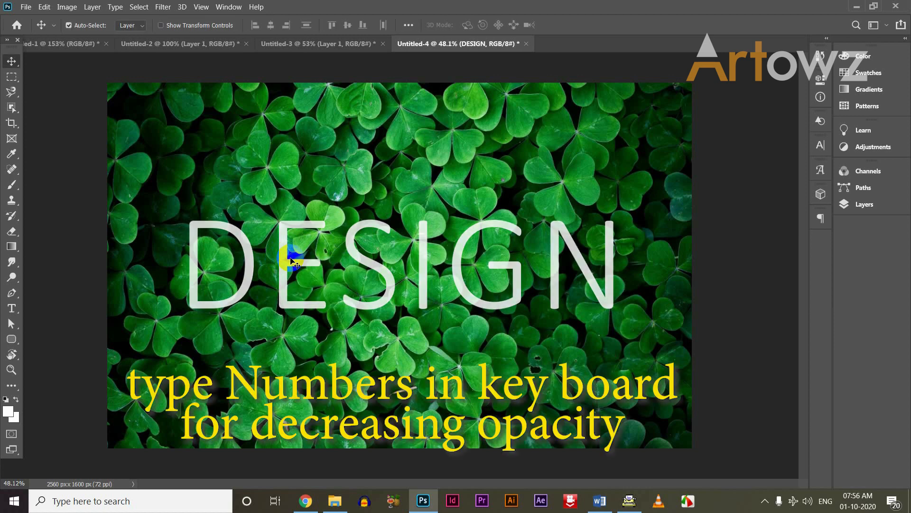
key("5")
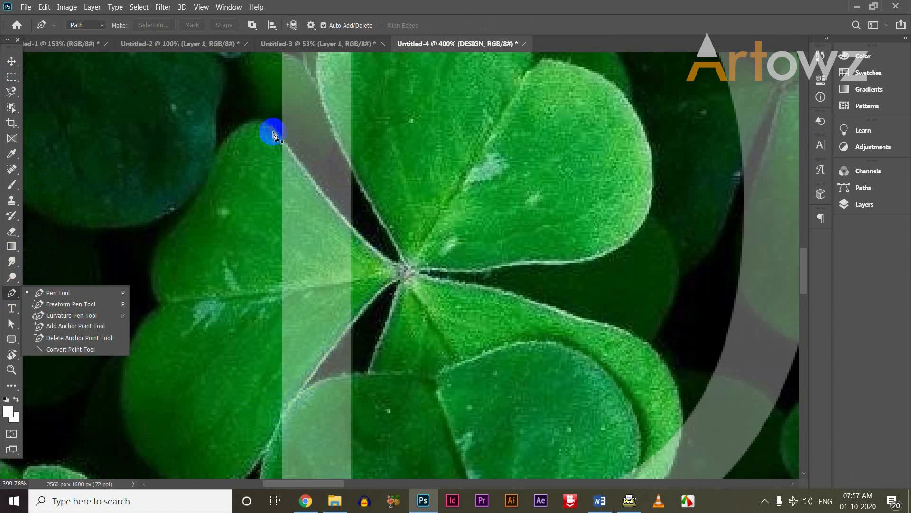
Step: Choose the Pen tool to start tracing a clover leaf over the letter D
left_click(354, 224)
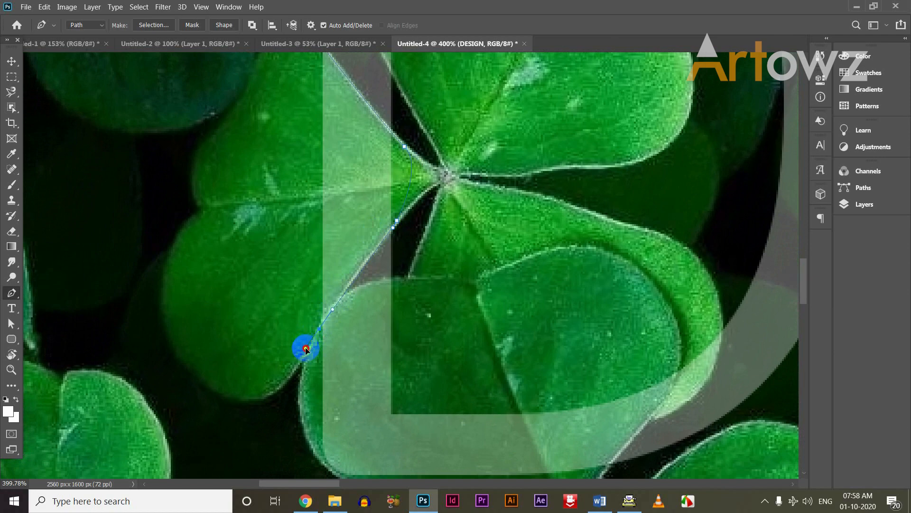
Step: Add a curved point along the leaf edge and close the pen path around it
left_click_drag(304, 348, 273, 97)
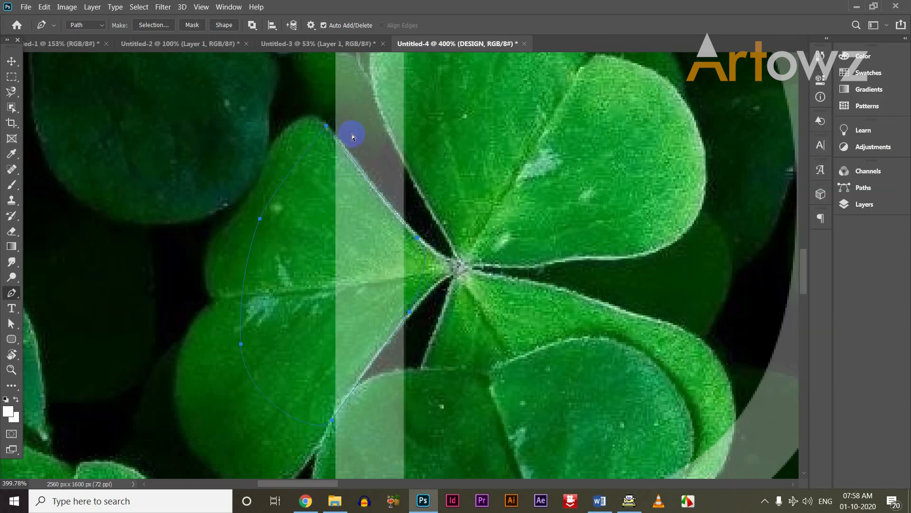
left_click(153, 25)
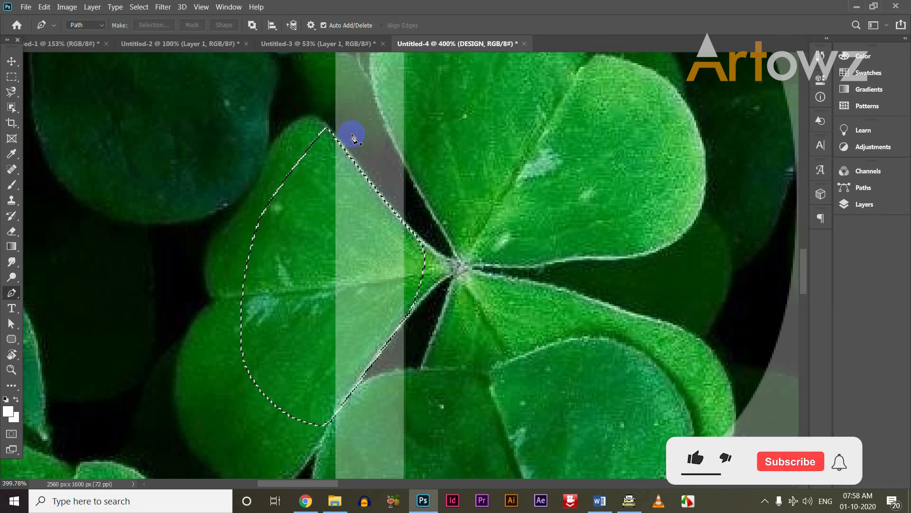
Step: Erase the letter's pixels inside the leaf selection, then deselect
left_click(695, 460)
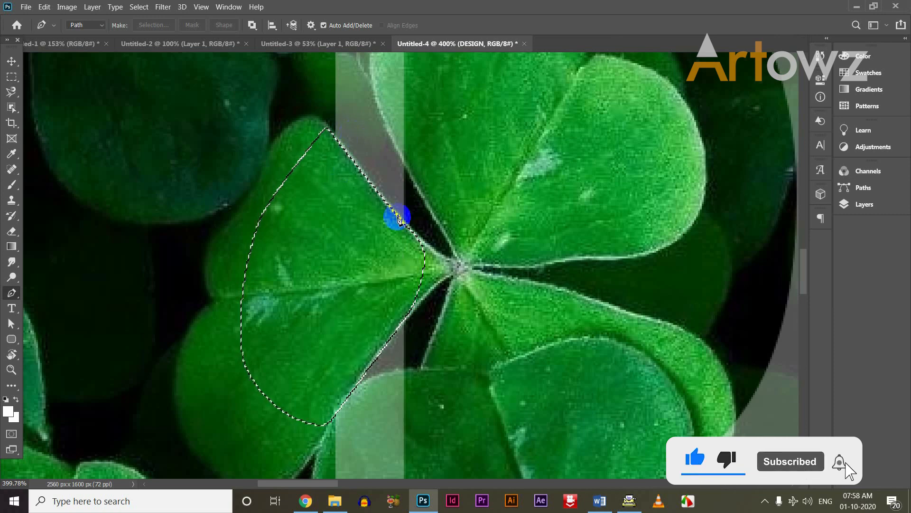
left_click_drag(397, 218, 410, 235)
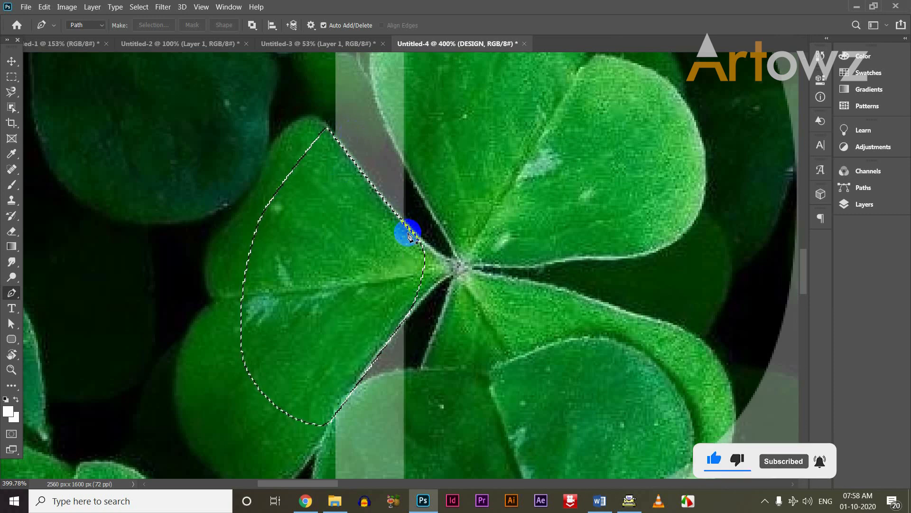
key("ctrl+d")
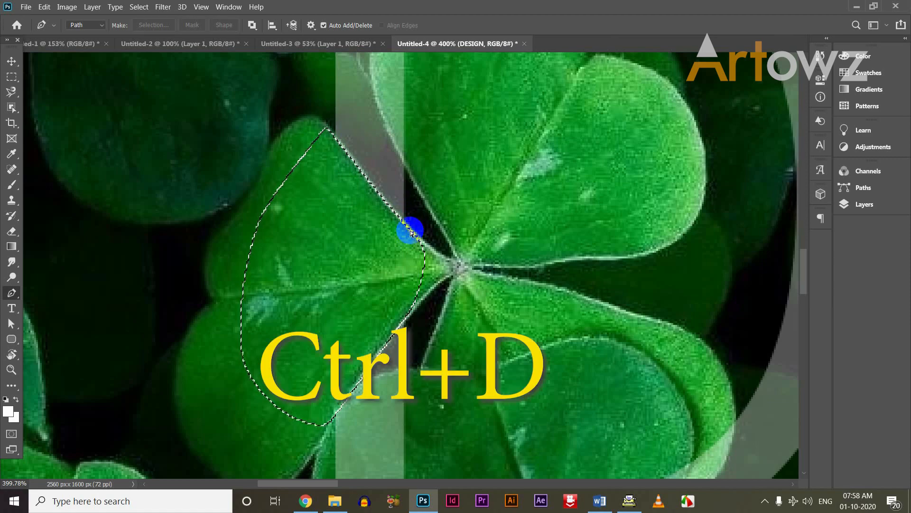
key("ctrl+d")
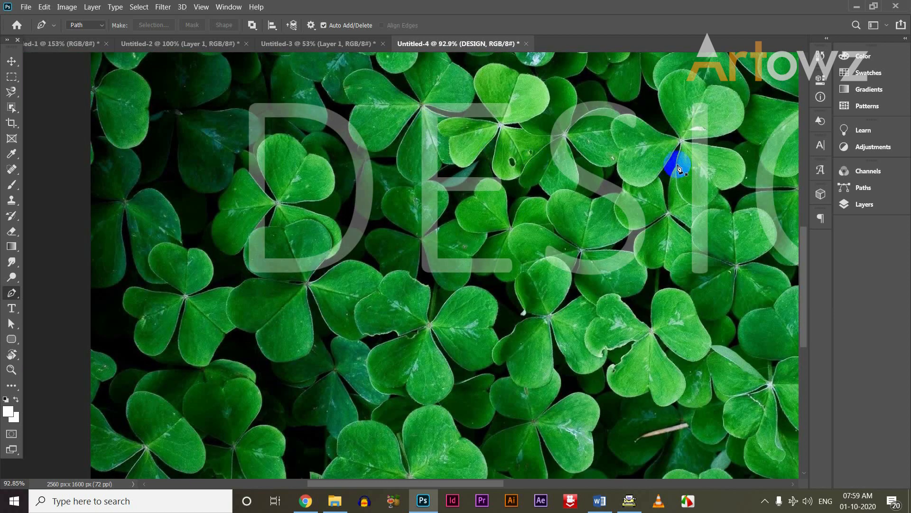
Step: Pan across the remaining letters while cutting more leaves out of the DESIGN text
left_click_drag(677, 169, 395, 186)
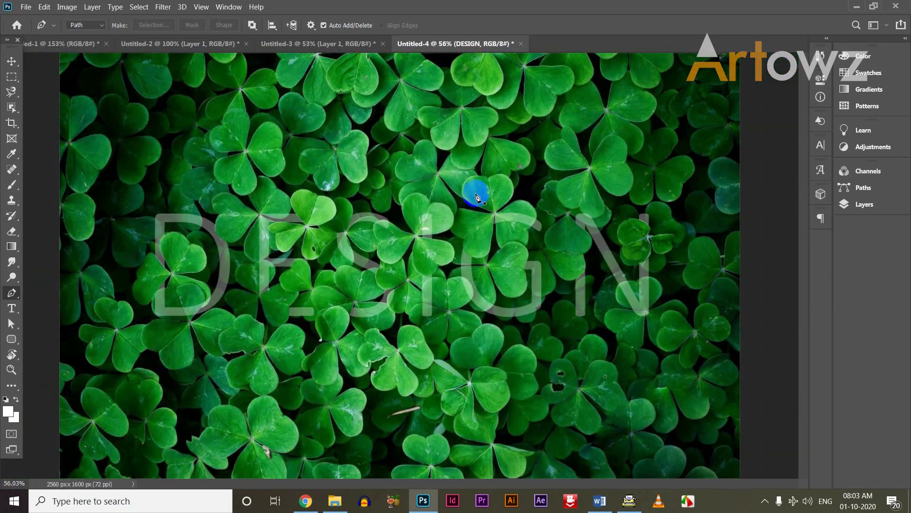
left_click_drag(476, 194, 450, 208)
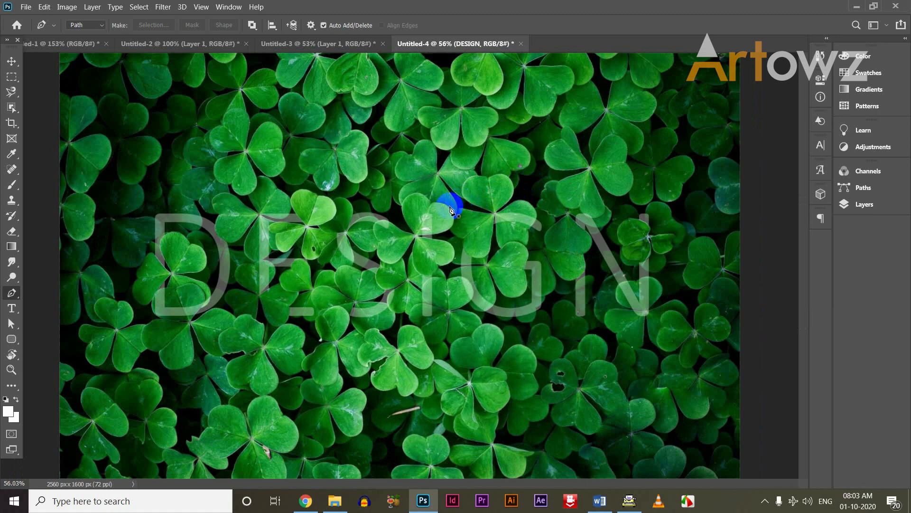